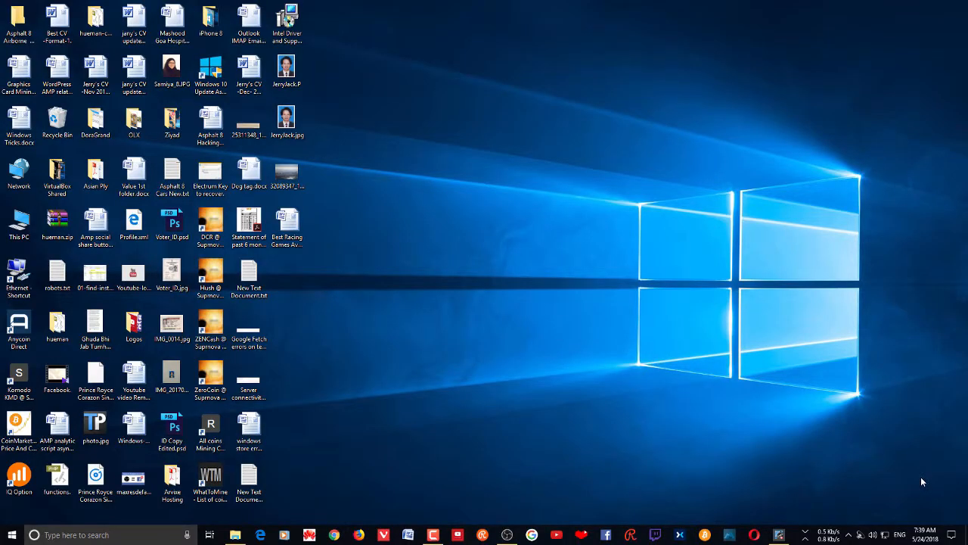
mouse_move(628, 374)
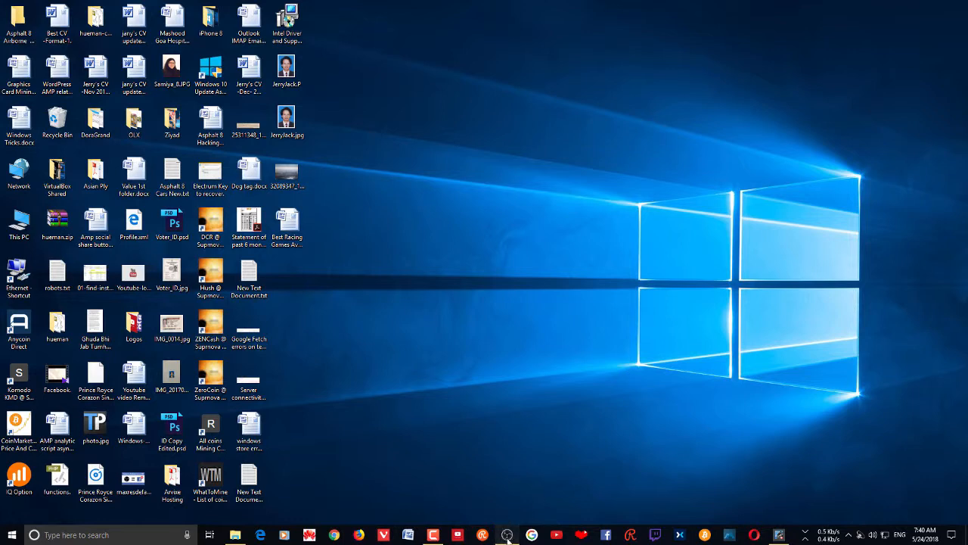
- Bring up the OBS window and select the Game Streaming scene
click(507, 534)
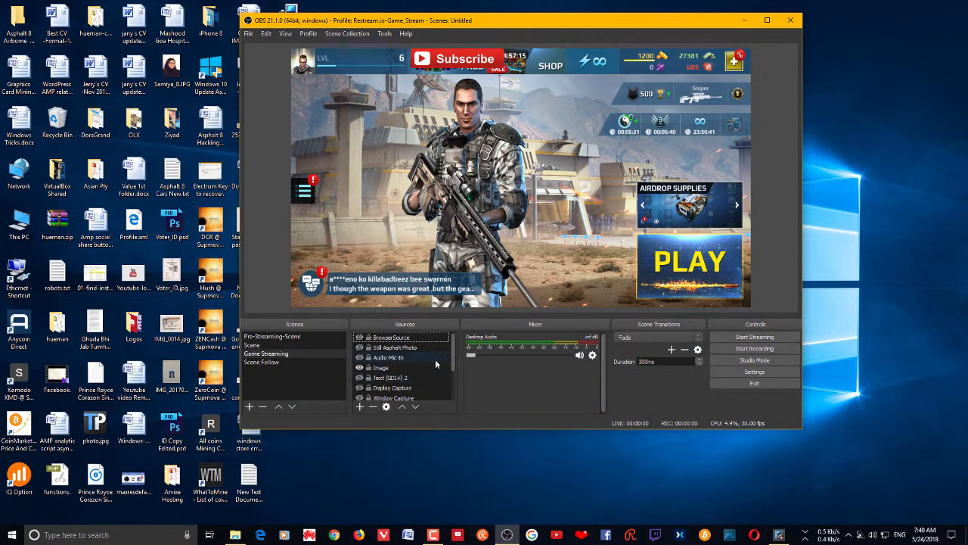
scroll(down, 3)
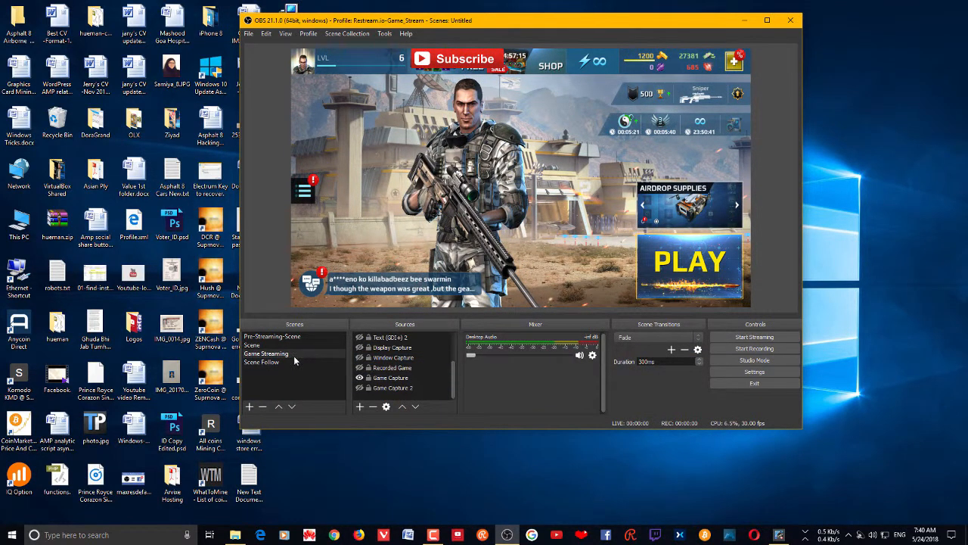
click(391, 378)
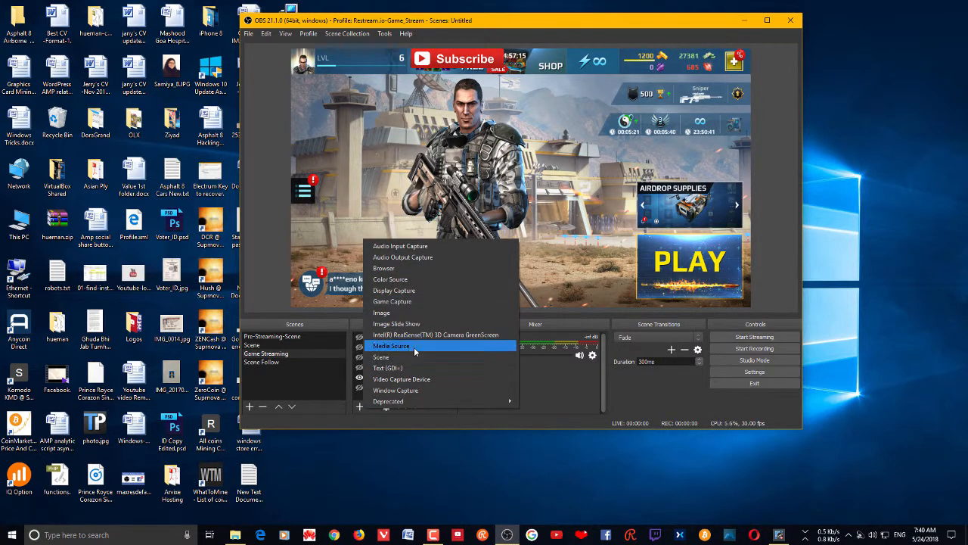
- Add a new Media Source named ChromaKey to the scene
click(391, 346)
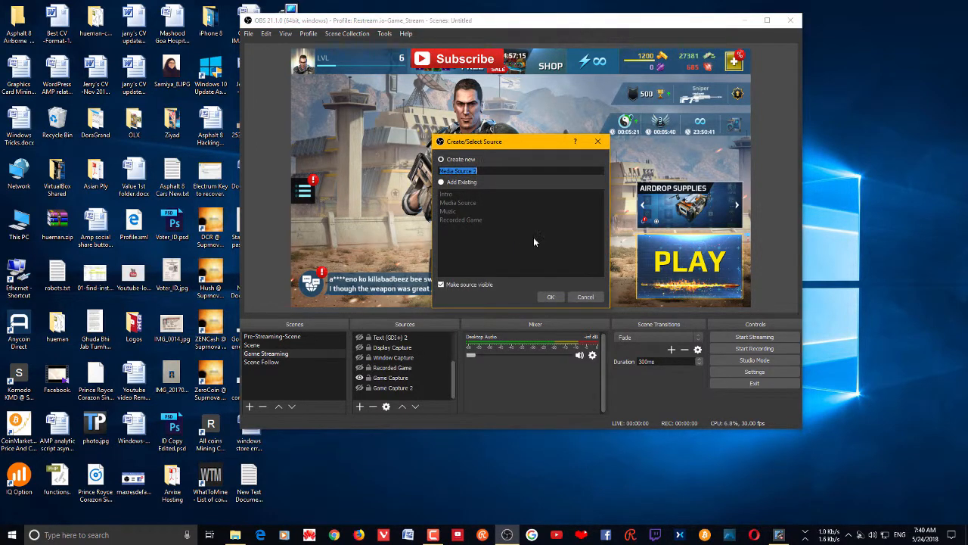
text(Chrome)
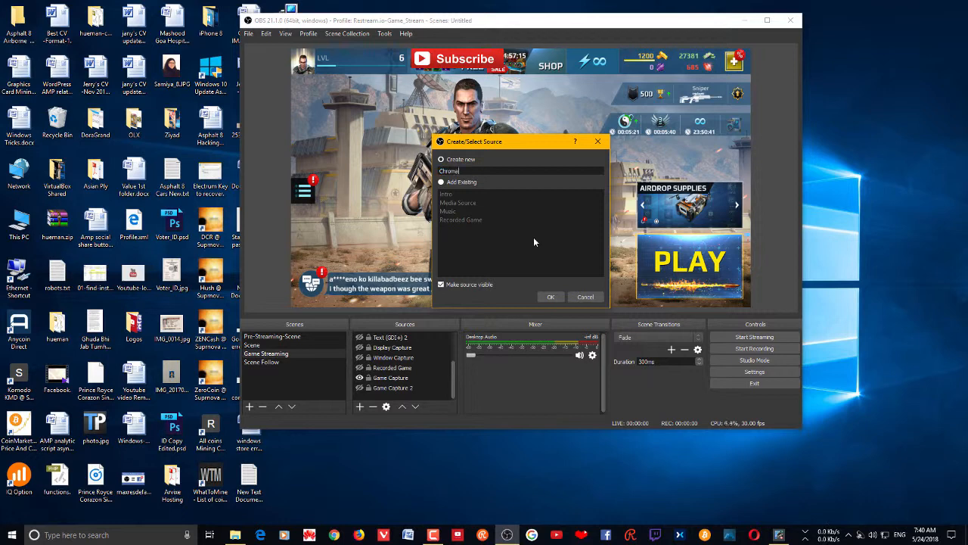
text(Key)
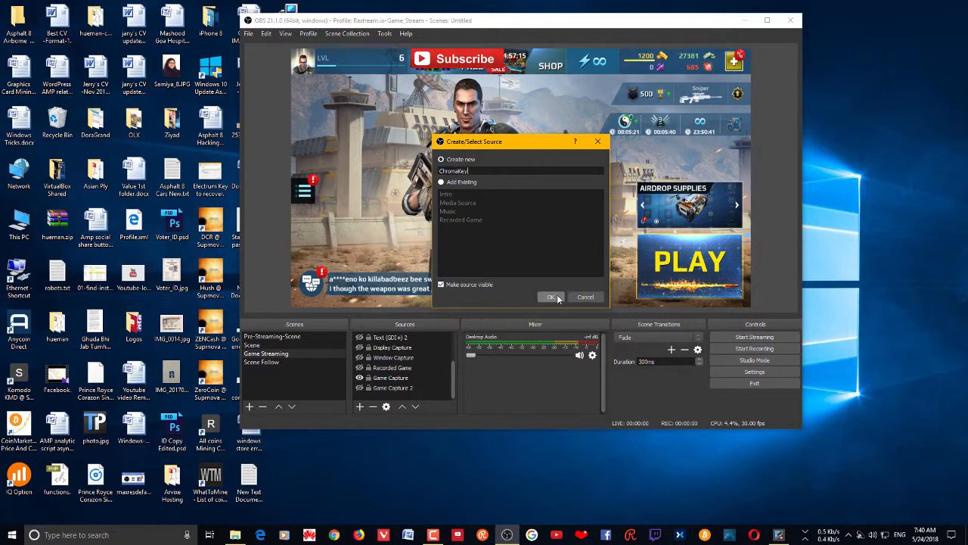
click(552, 296)
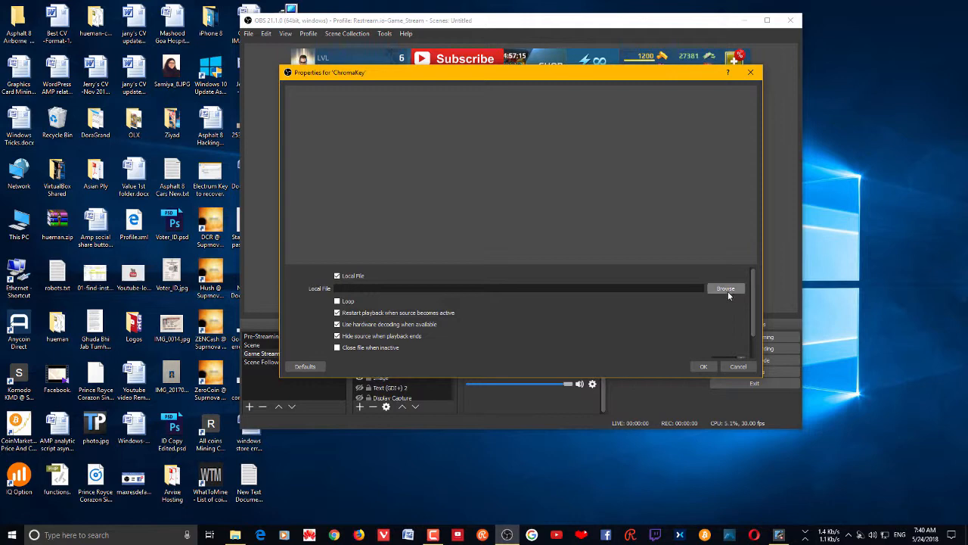
- Set ChromaKey's local file to youtube Sub Animation Effect_1.mp4 and accept the settings
click(724, 288)
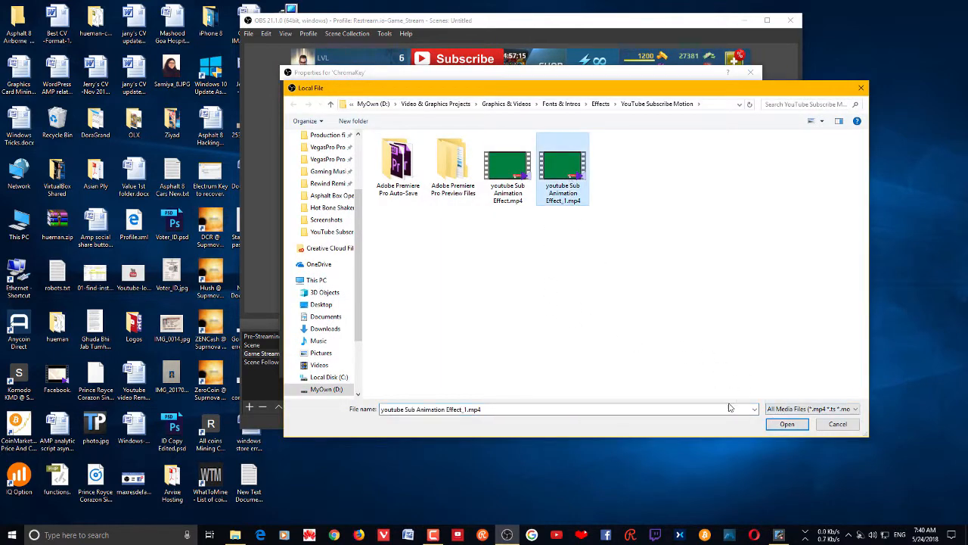
click(786, 423)
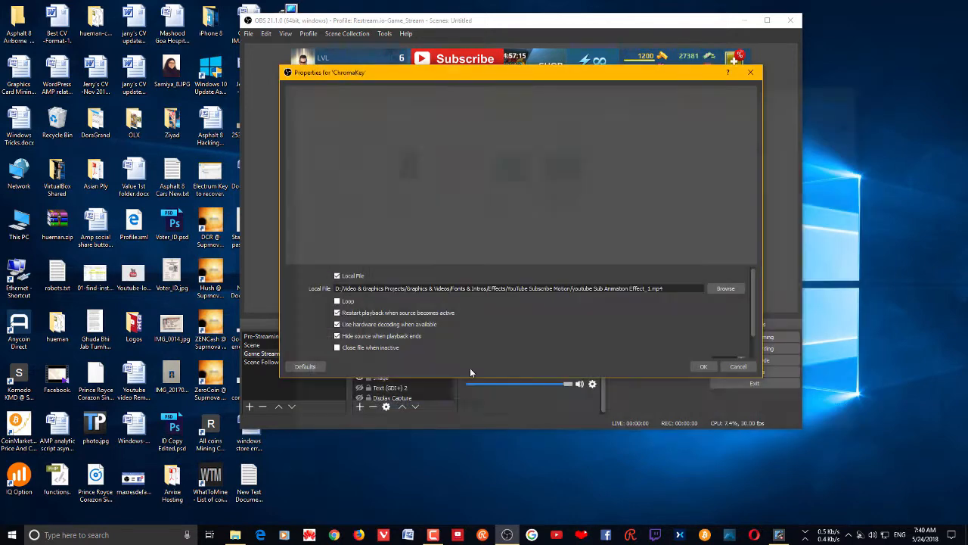
click(702, 366)
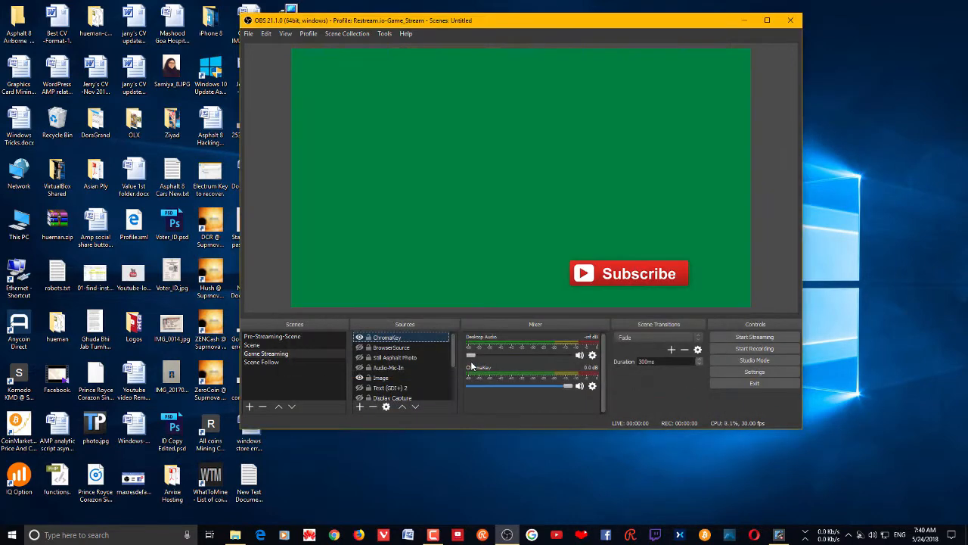
- Enable Loop in the ChromaKey media source's properties
double_click(386, 337)
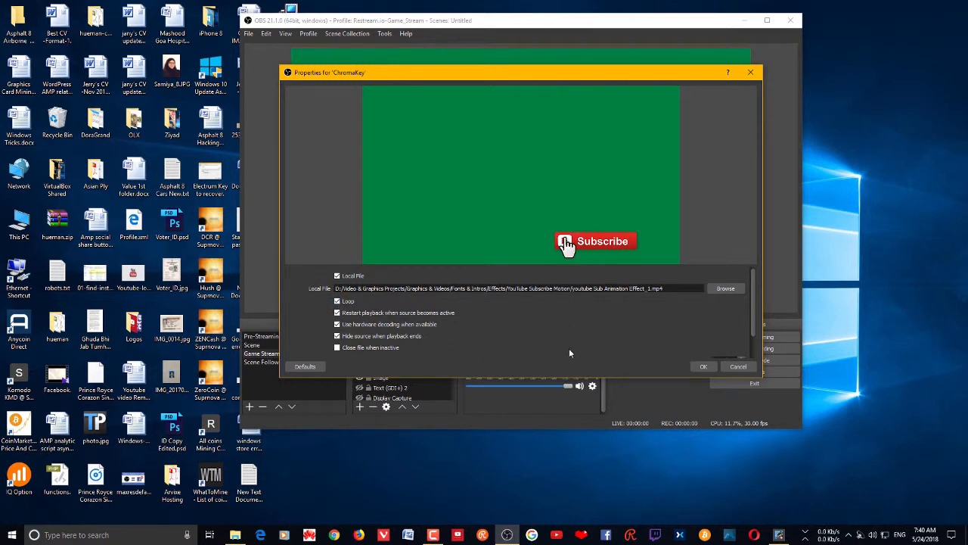
click(703, 366)
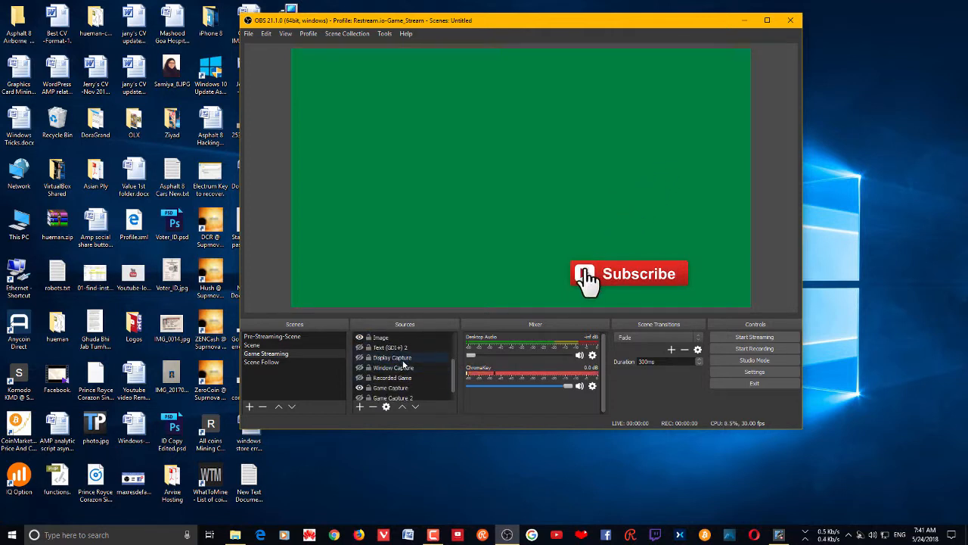
mouse_move(738, 136)
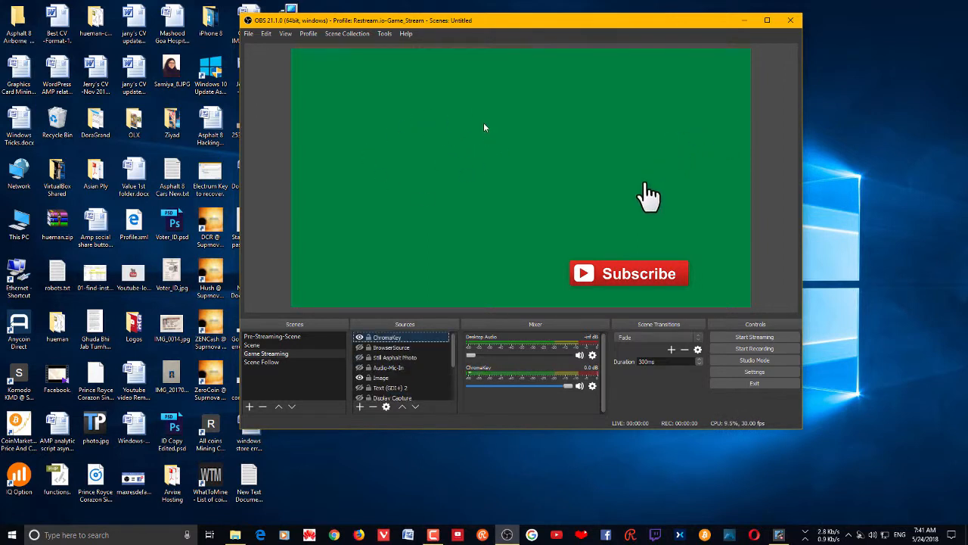
mouse_move(421, 162)
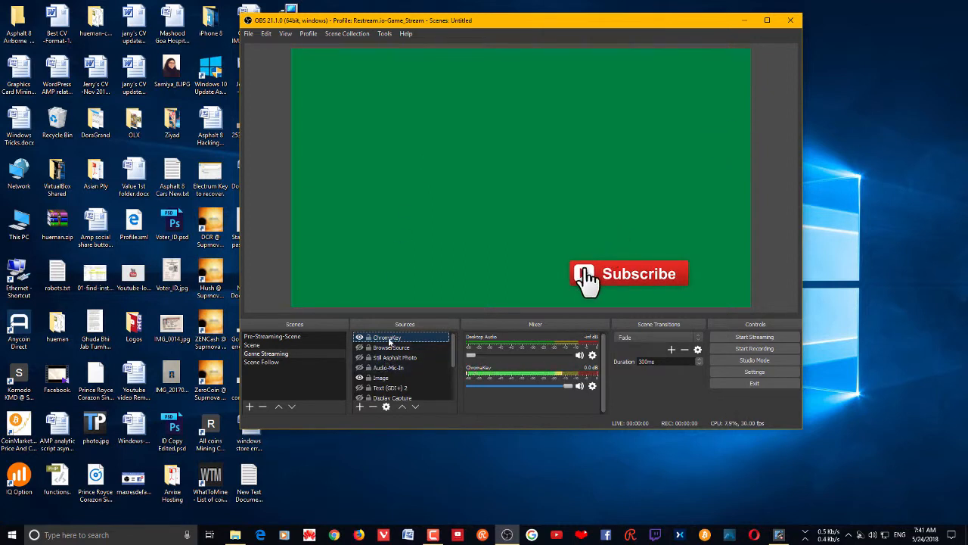
mouse_move(673, 161)
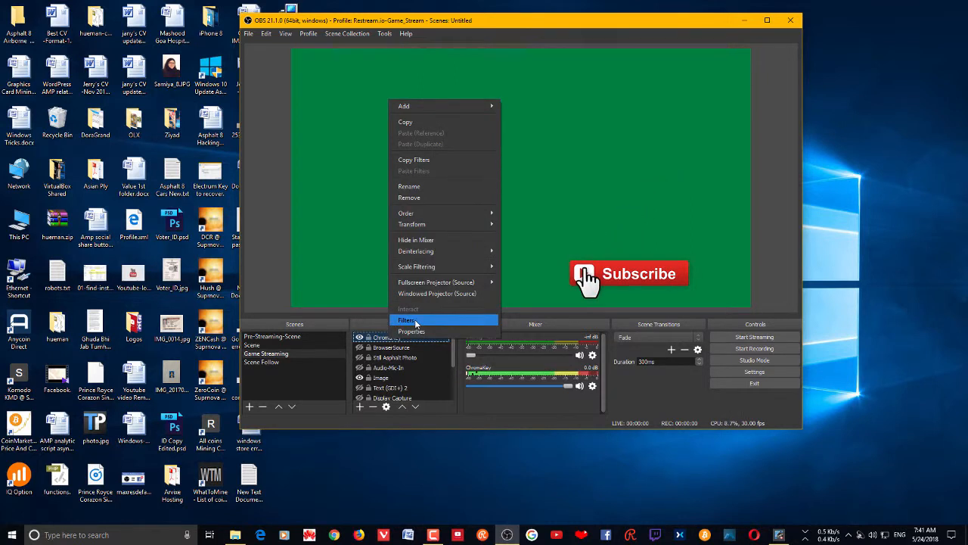
- Open the Filters window for the ChromaKey source
click(407, 319)
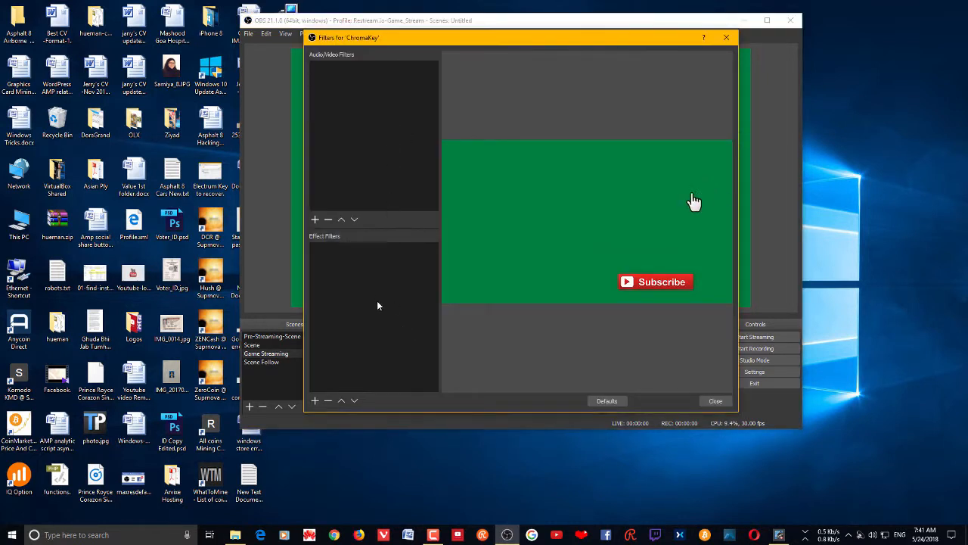
mouse_move(632, 283)
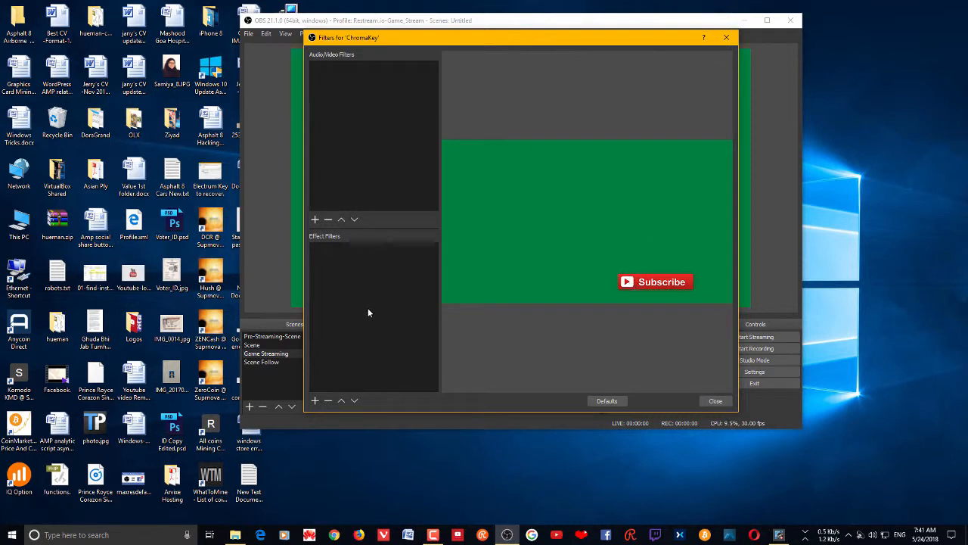
mouse_move(657, 249)
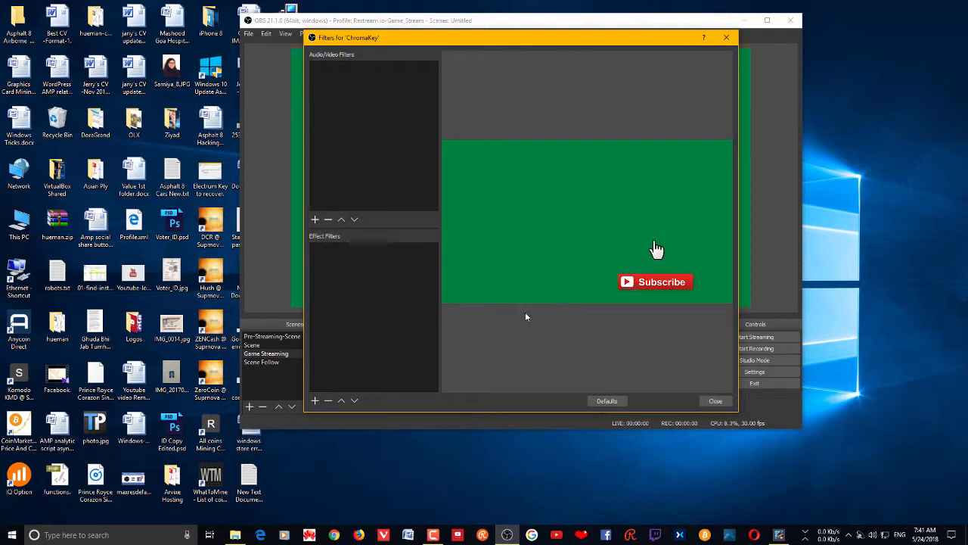
mouse_move(362, 145)
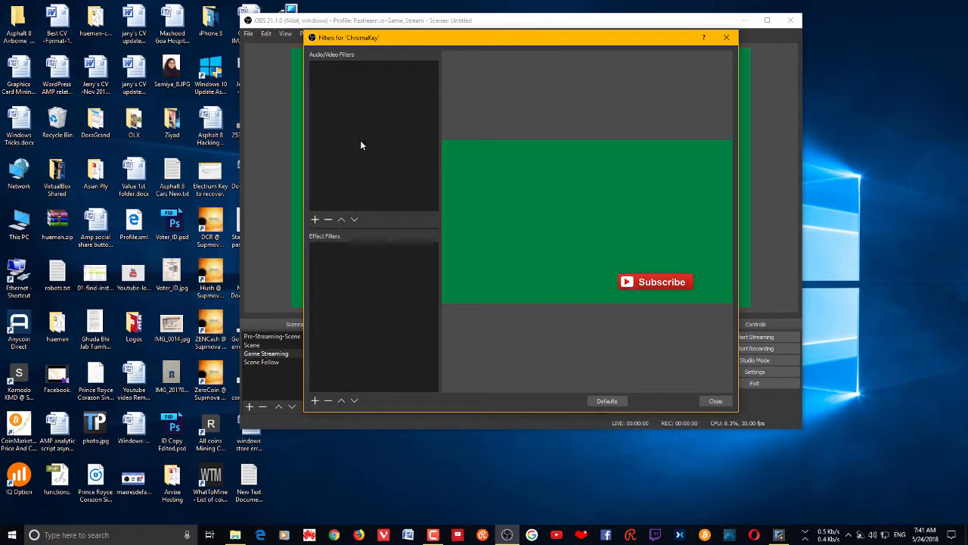
mouse_move(678, 221)
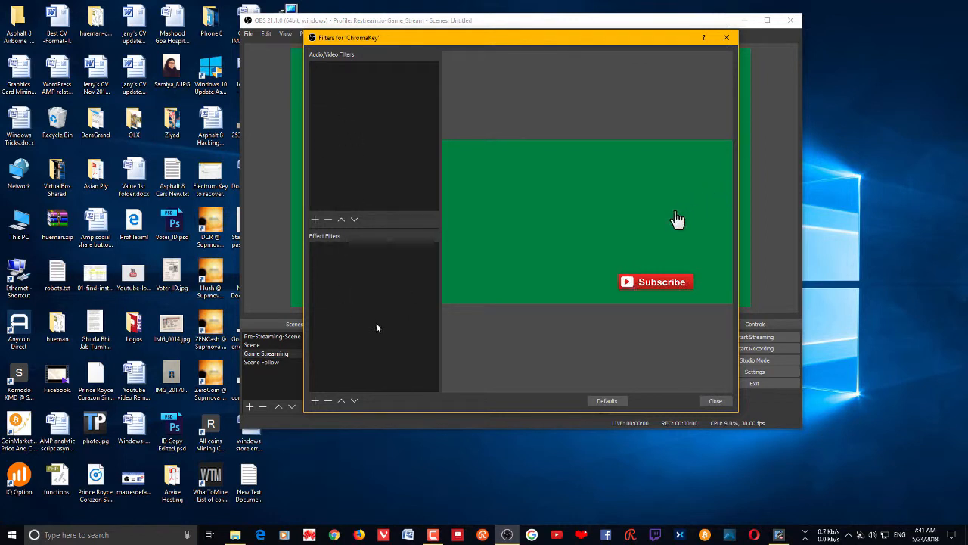
mouse_move(630, 286)
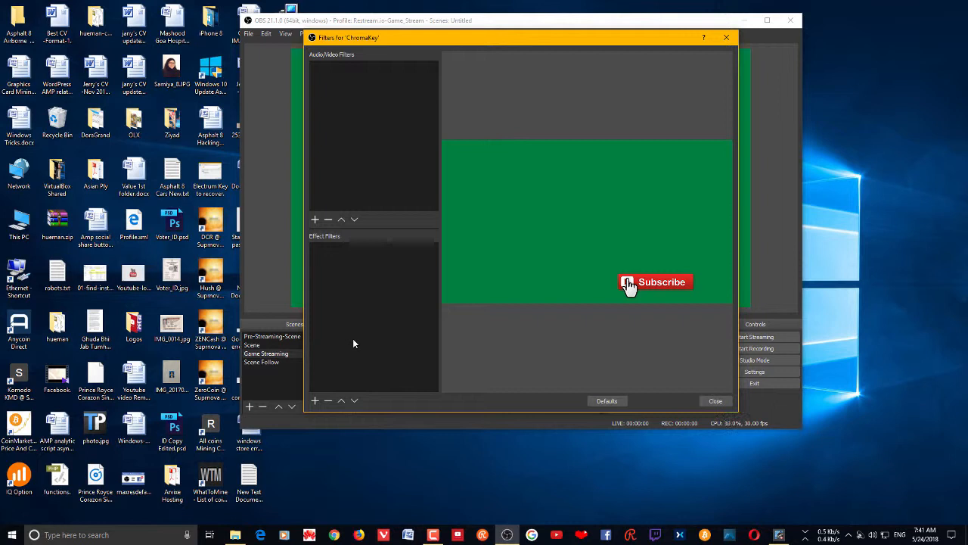
mouse_move(678, 220)
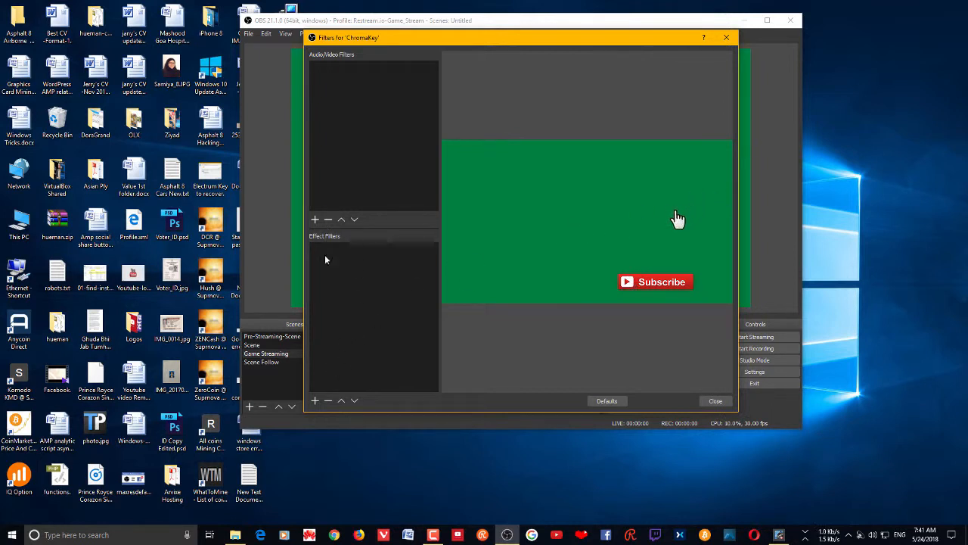
- Add a Chroma Key effect filter to ChromaKey with the default name
click(314, 400)
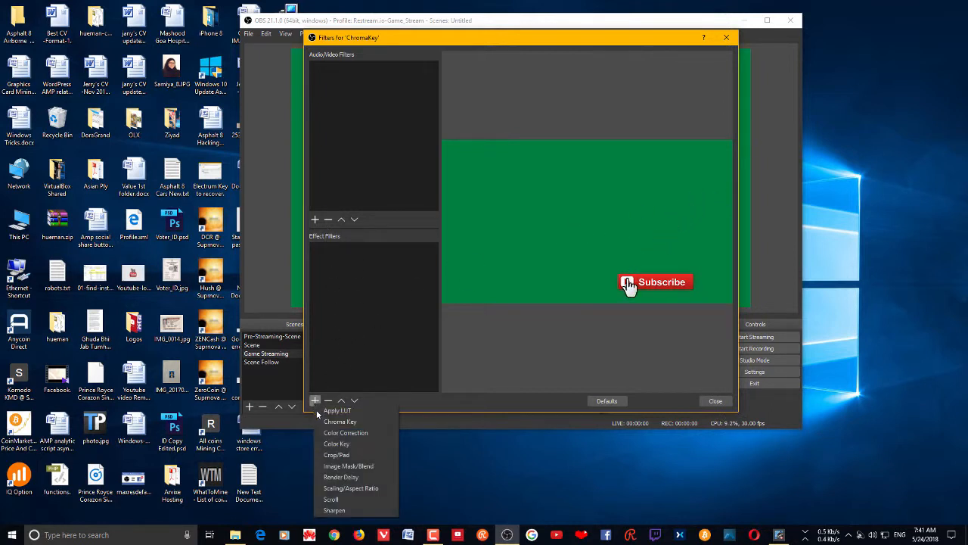
click(340, 422)
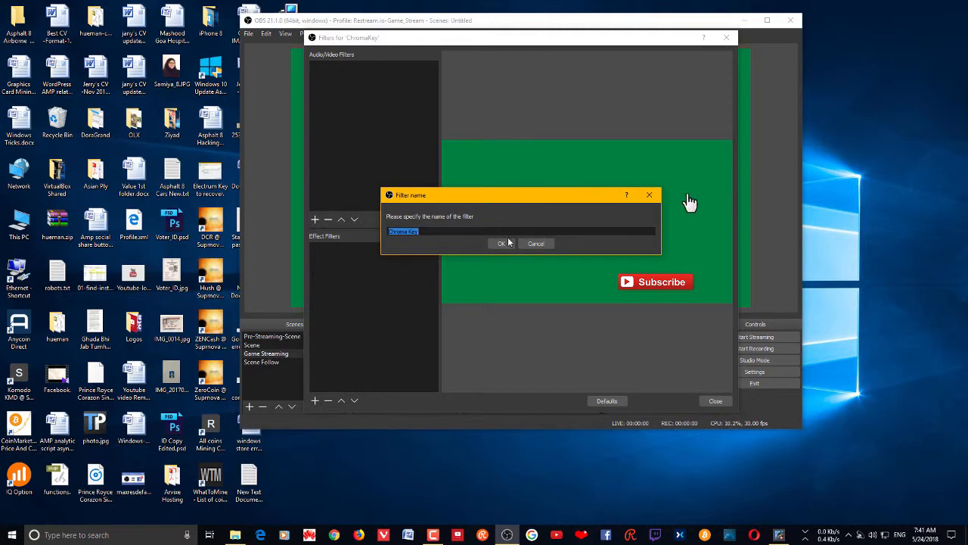
click(501, 243)
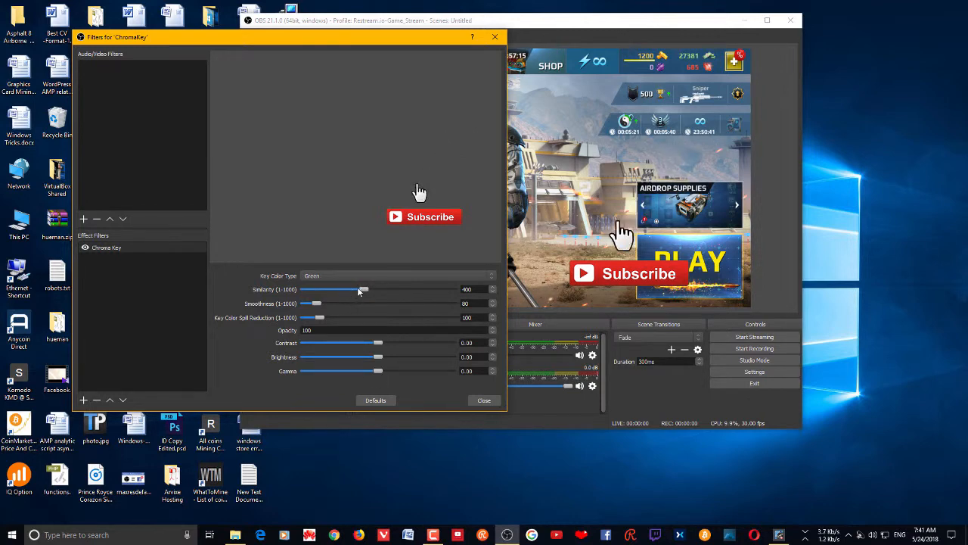
- Experiment with Blue and Magenta key colours while adjusting the Similarity slider
drag(363, 289, 351, 289)
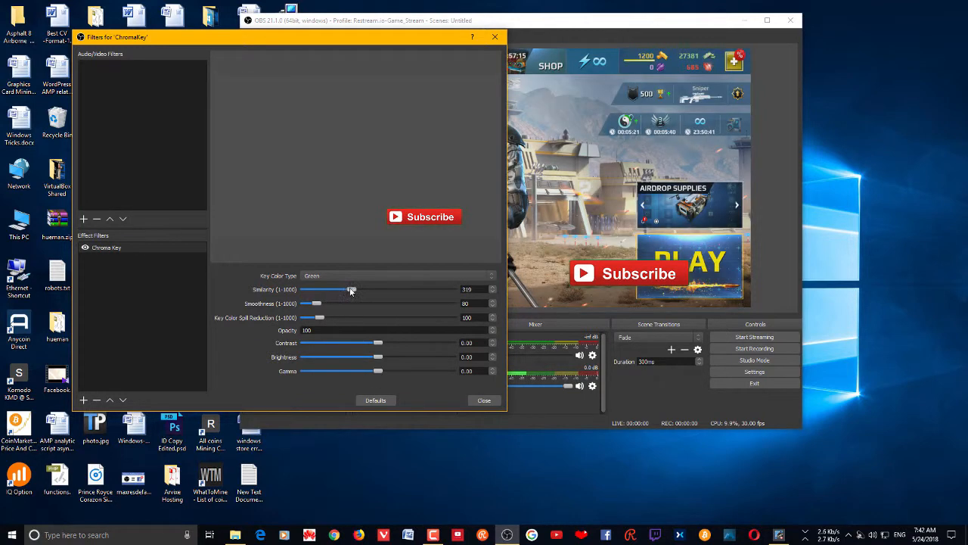
drag(351, 289, 353, 289)
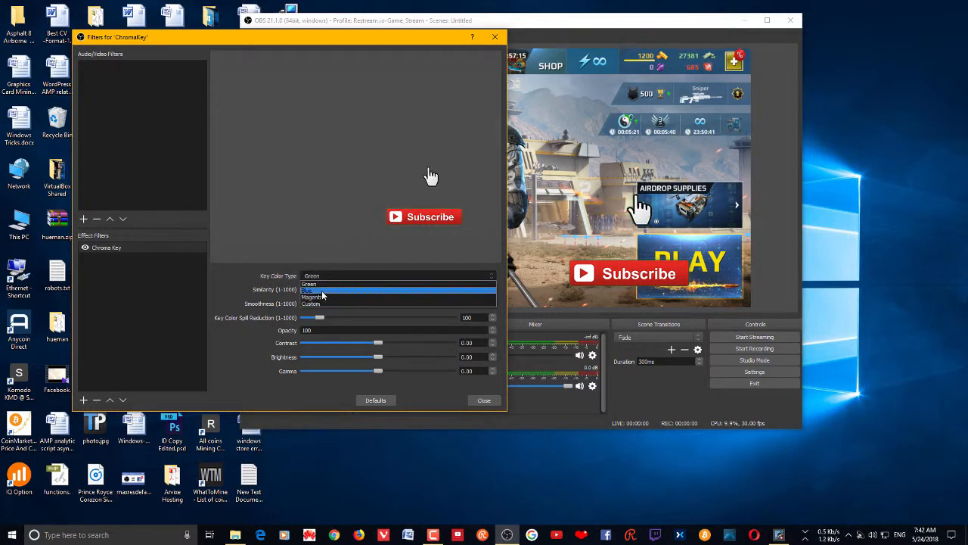
click(311, 290)
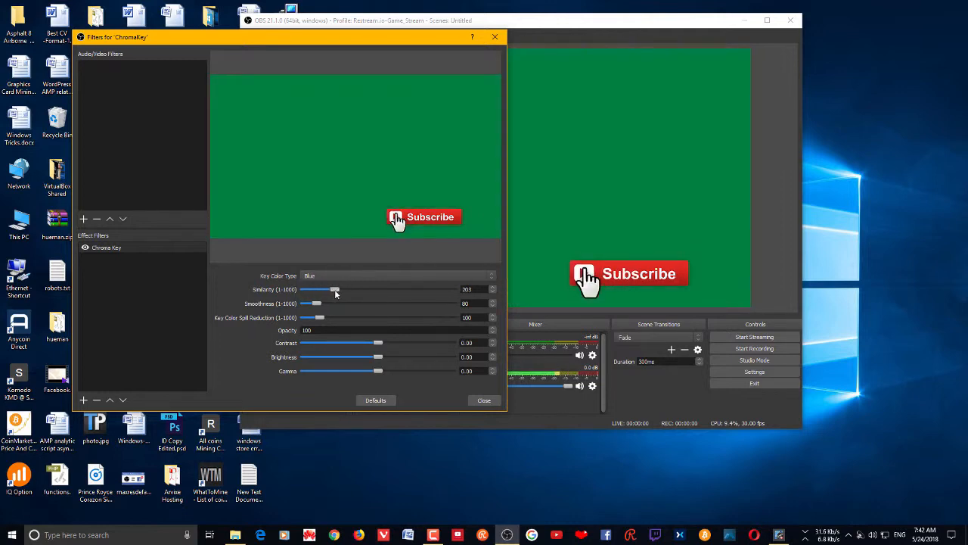
drag(335, 289, 348, 289)
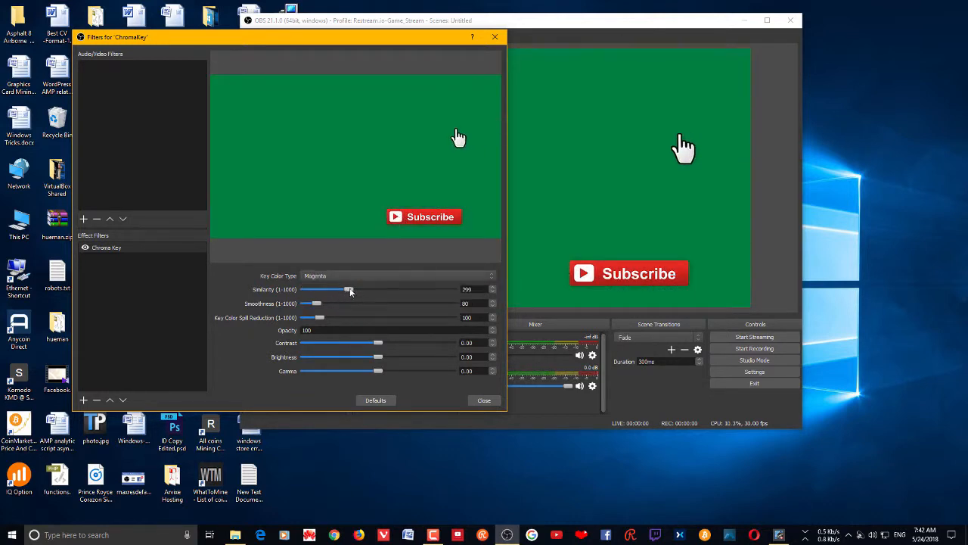
drag(349, 290, 375, 289)
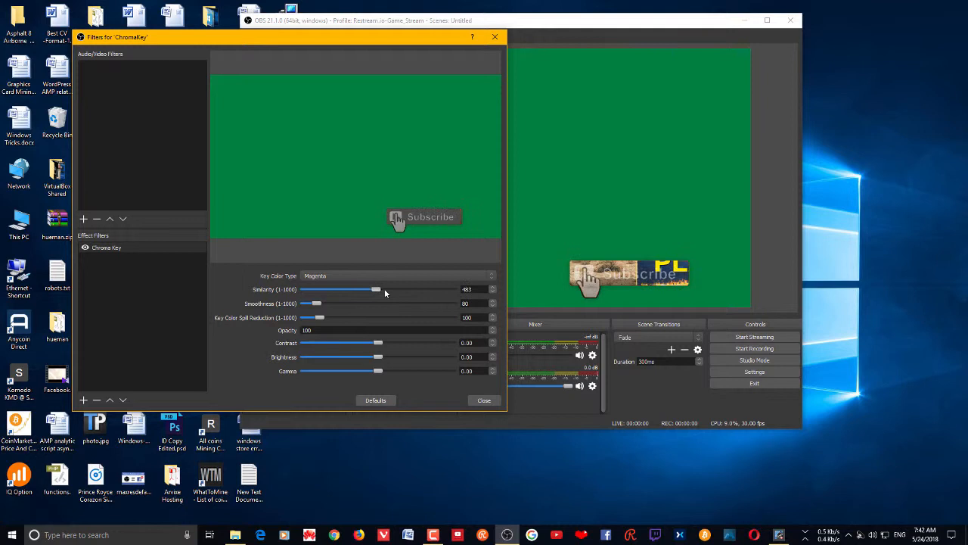
drag(376, 289, 353, 289)
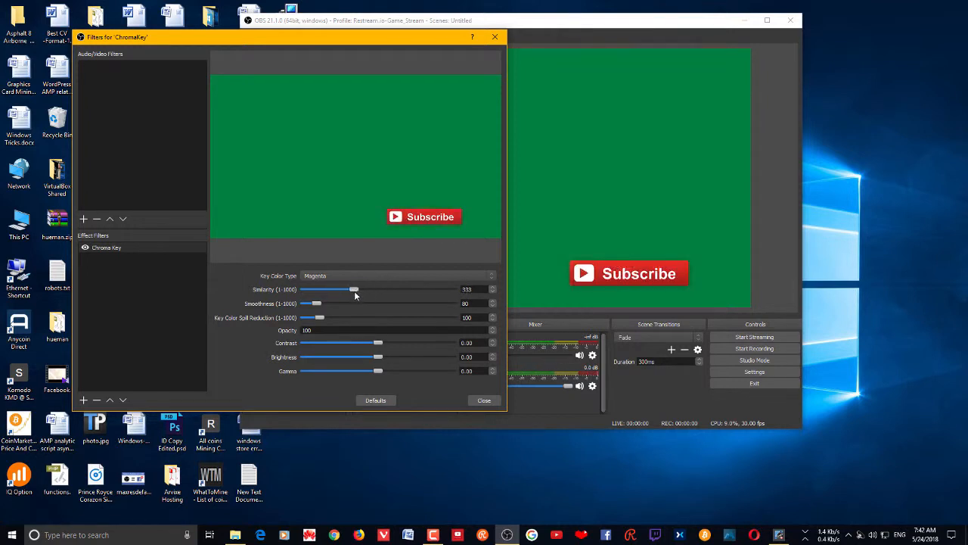
drag(353, 289, 377, 288)
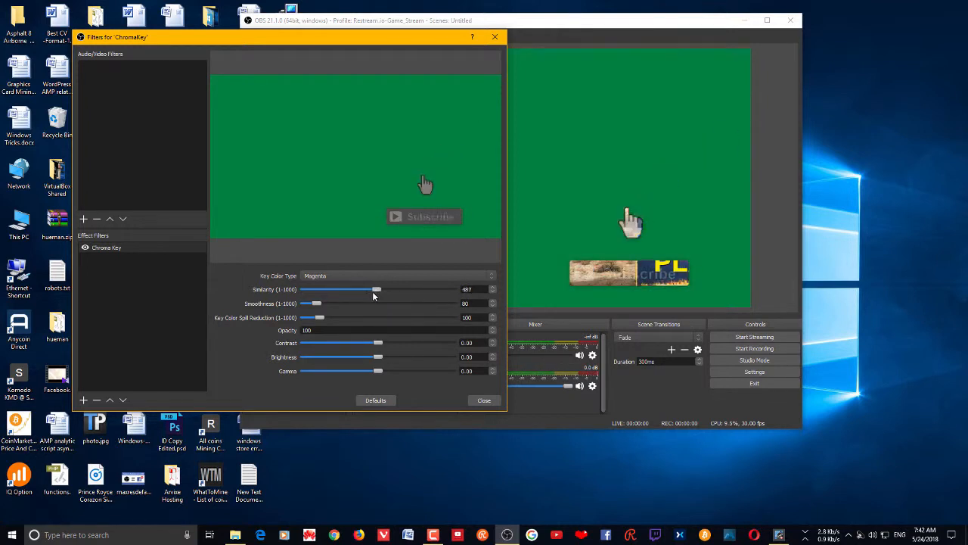
- Set the key colour to Green with Similarity 364 and close the filters
click(397, 276)
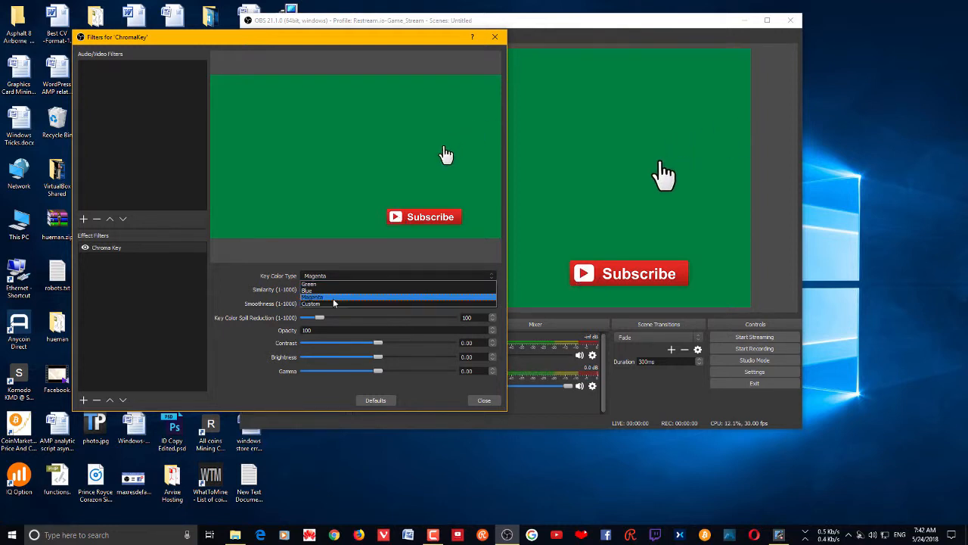
click(309, 283)
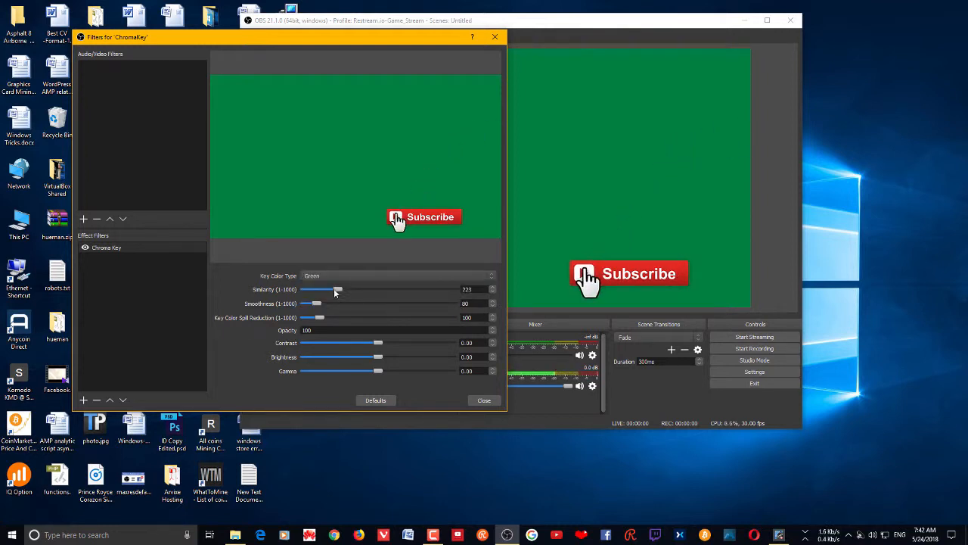
drag(338, 289, 308, 289)
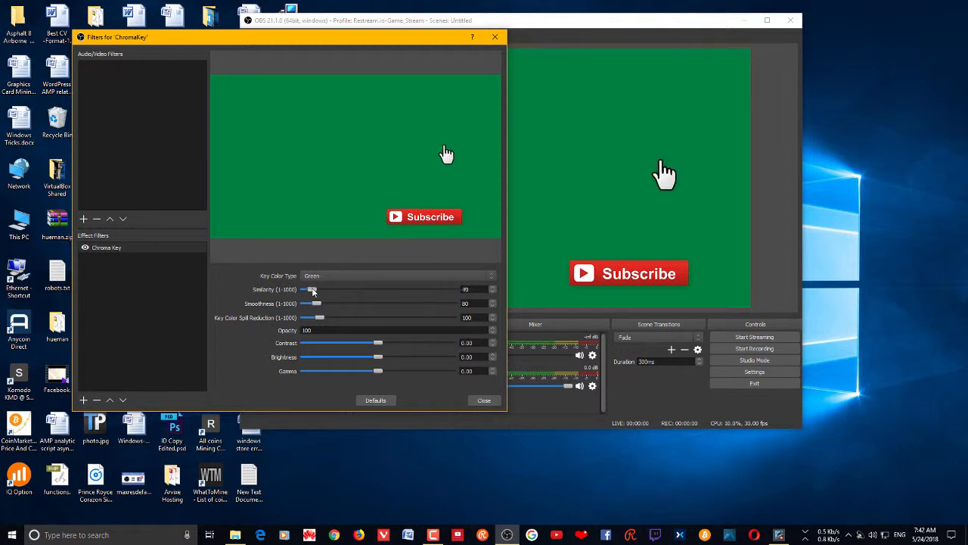
drag(313, 289, 334, 289)
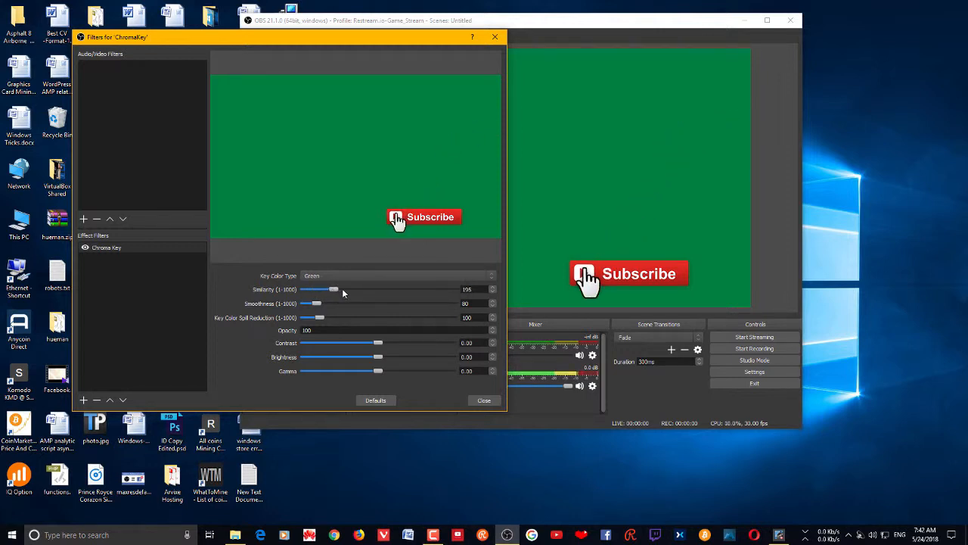
drag(333, 289, 349, 289)
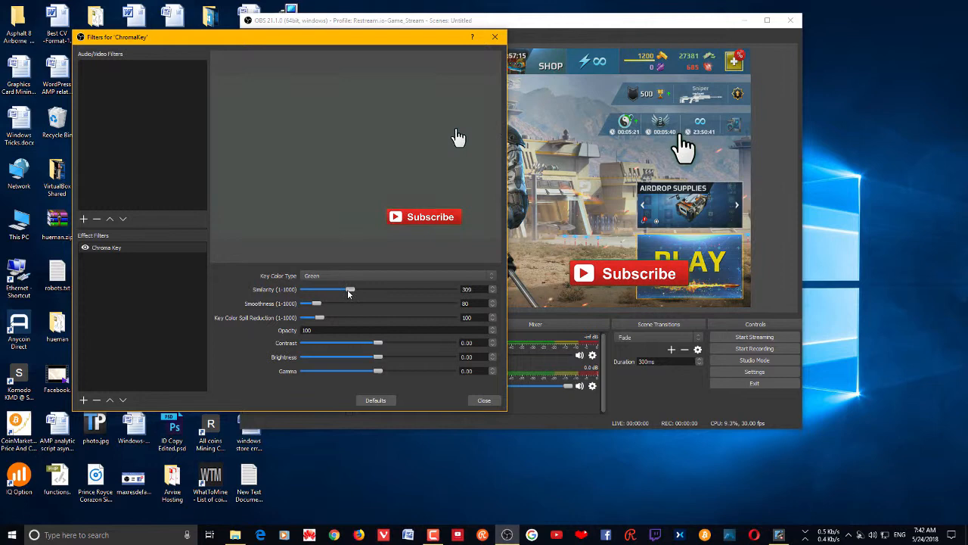
drag(349, 290, 355, 290)
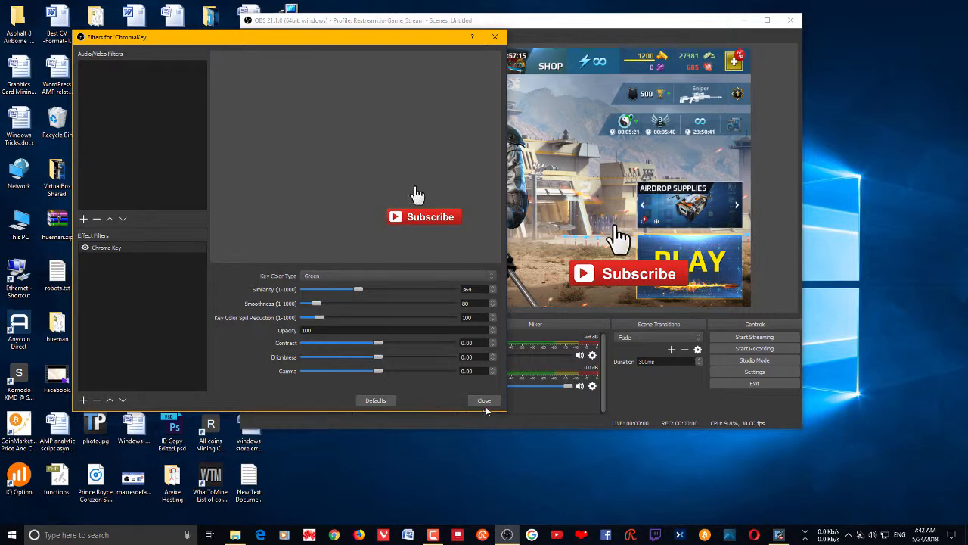
click(484, 400)
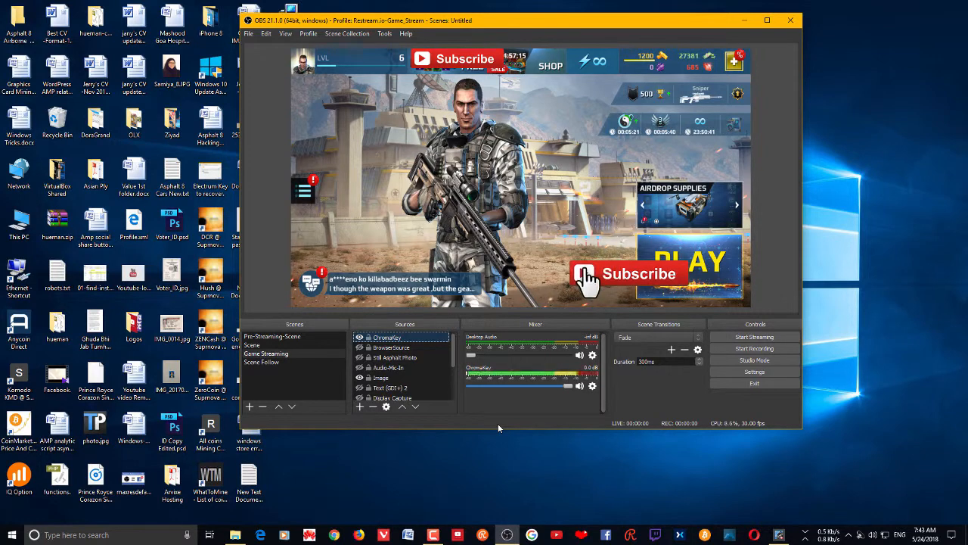
mouse_move(685, 144)
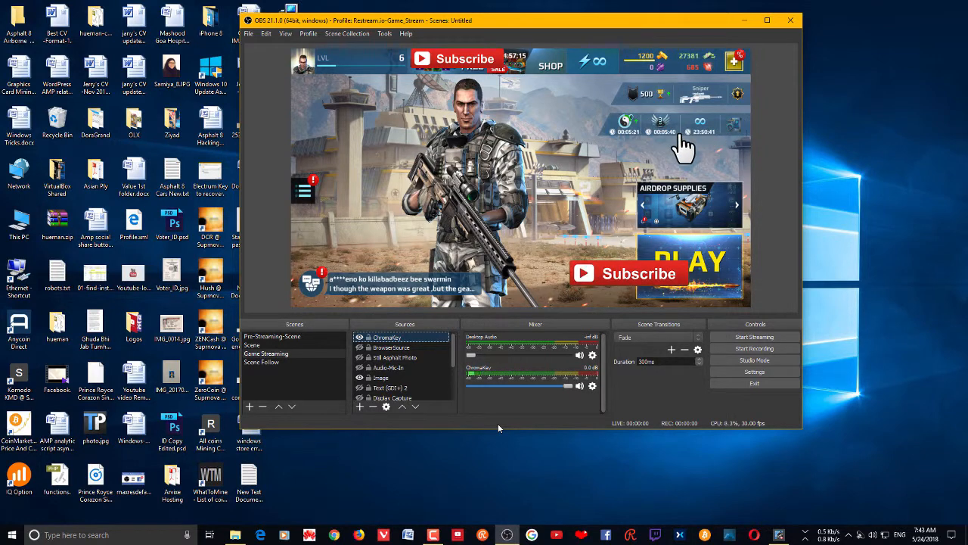